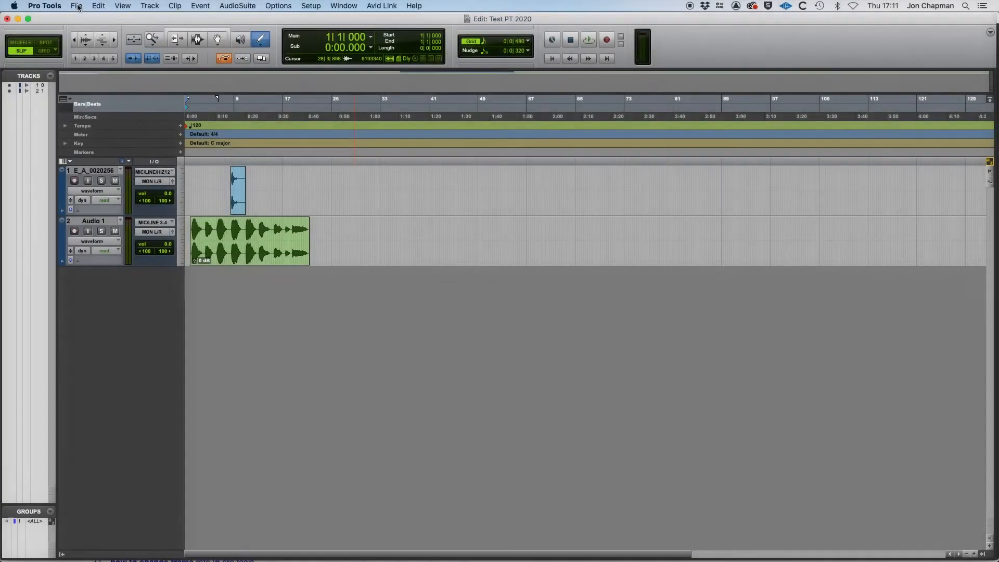
Import video via File > Import, choosing Star Wars Ship Crash.mp4 from the Spaceship crash folder
{"action": "left_click", "coordinate": [75, 5]}
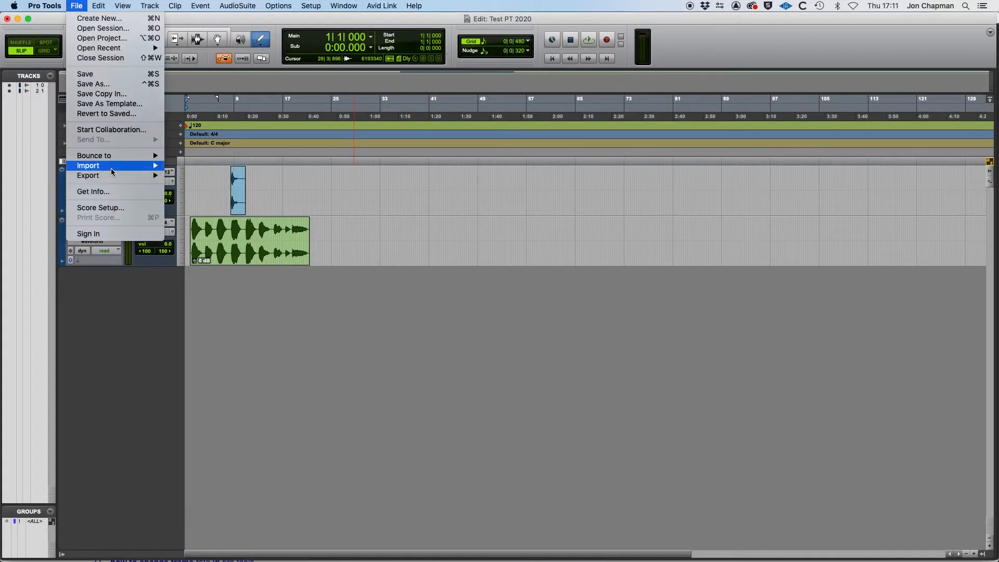
{"action": "mouse_move", "coordinate": [88, 165]}
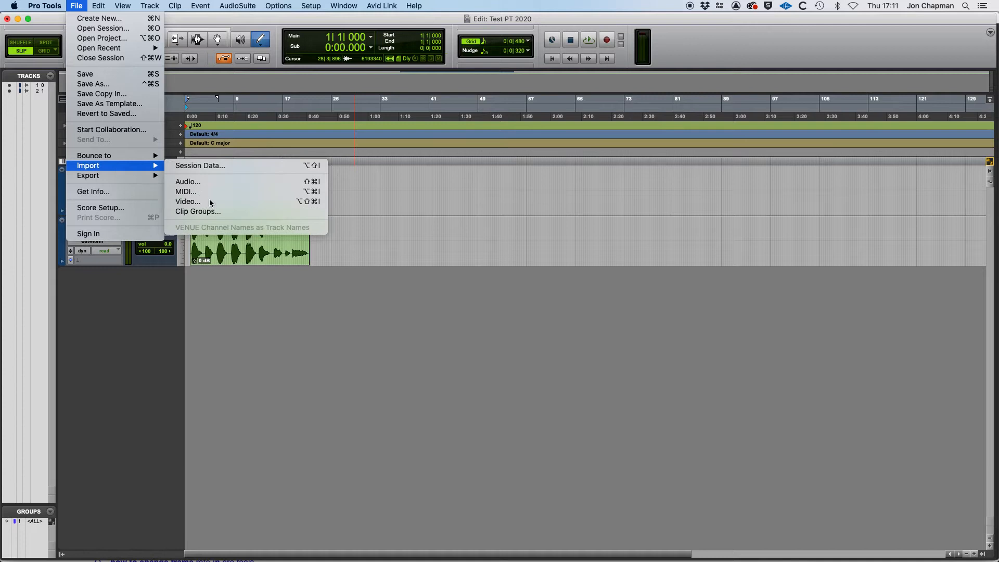
{"action": "left_click", "coordinate": [187, 202]}
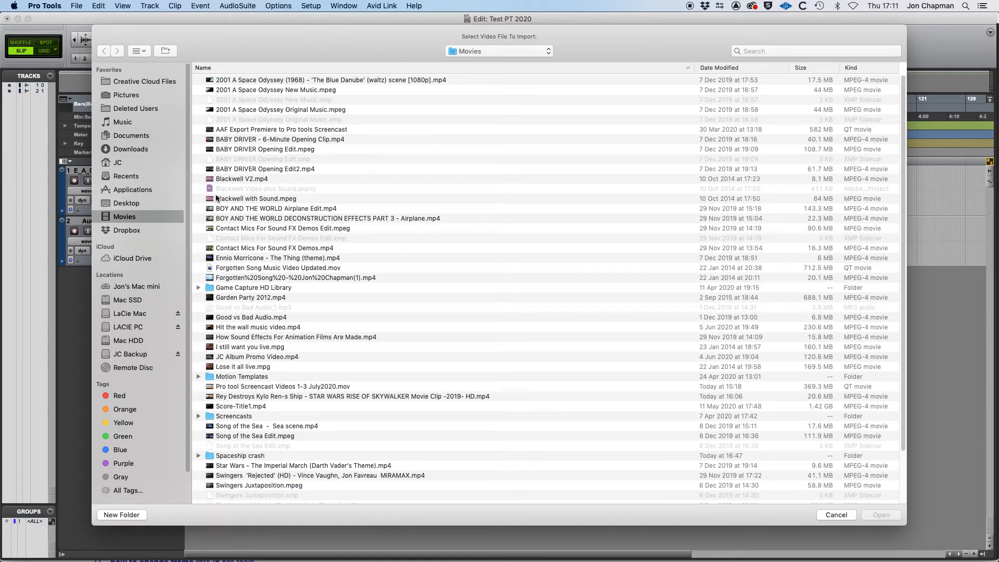
{"action": "left_click", "coordinate": [239, 455]}
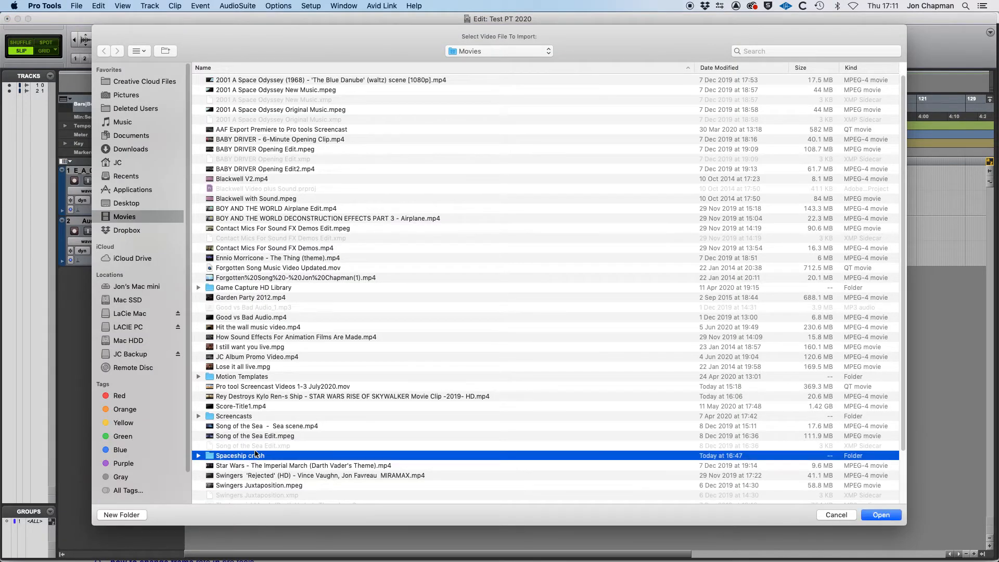
{"action": "double_click", "coordinate": [238, 456]}
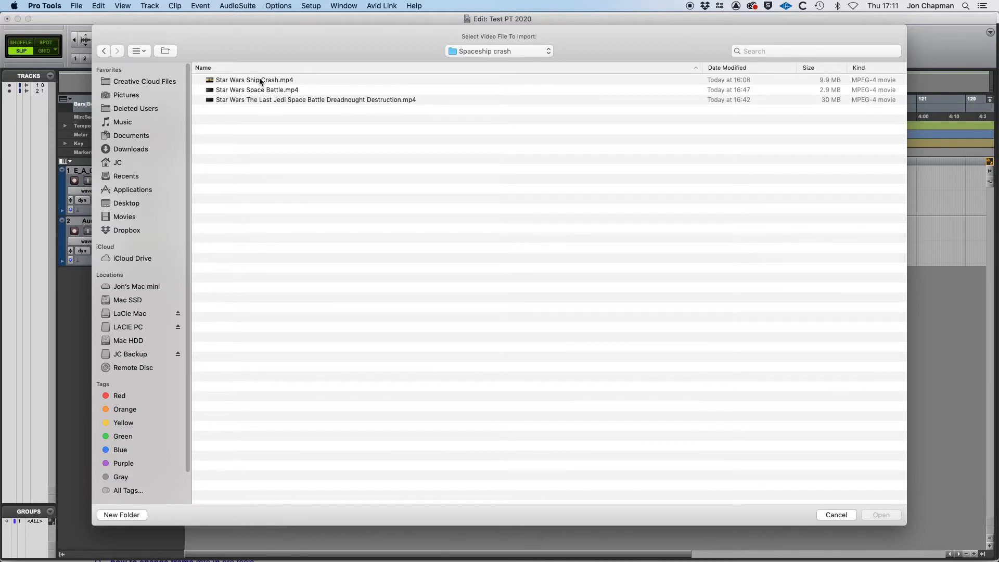
{"action": "left_click", "coordinate": [254, 80]}
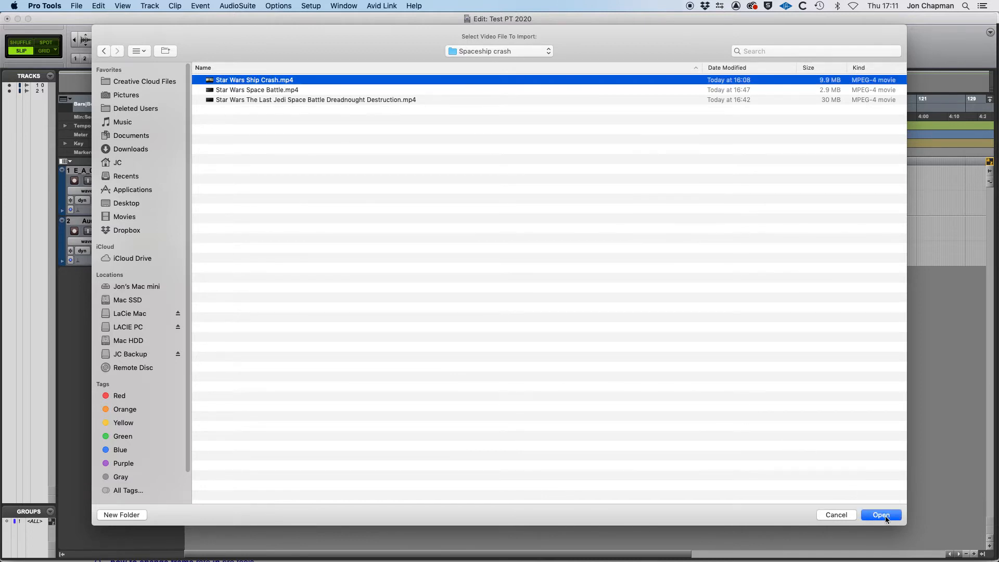
Confirm the clip, include Import Audio from File, keep Location at Session Start, and accept
{"action": "left_click", "coordinate": [880, 514]}
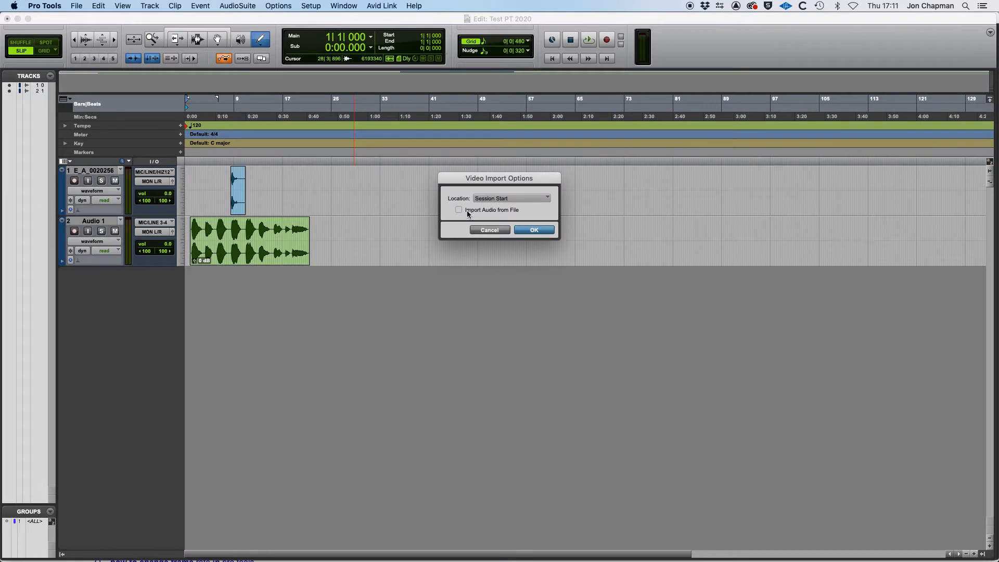
{"action": "left_click", "coordinate": [457, 210]}
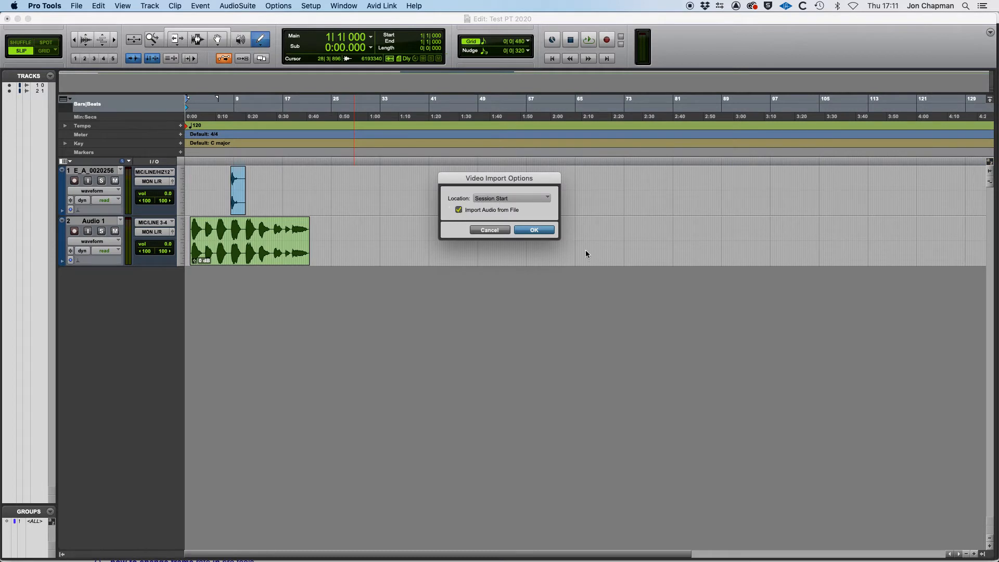
{"action": "mouse_move", "coordinate": [537, 243]}
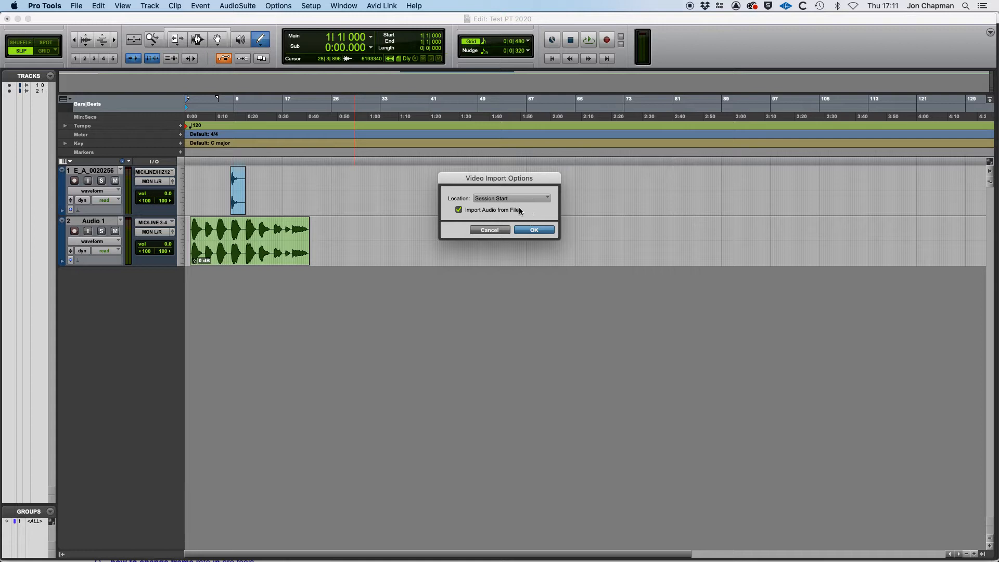
{"action": "left_click", "coordinate": [510, 197]}
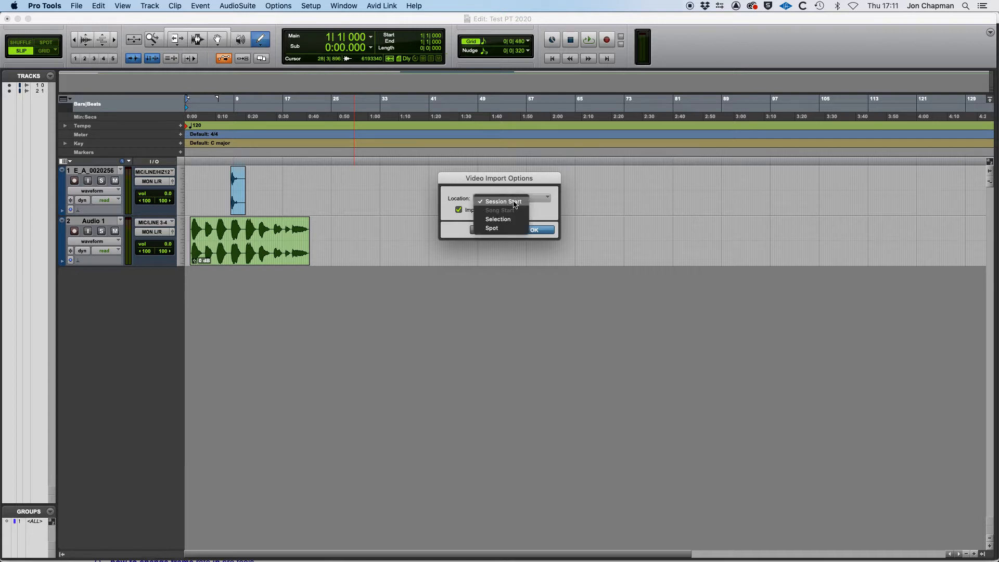
{"action": "left_click", "coordinate": [504, 201]}
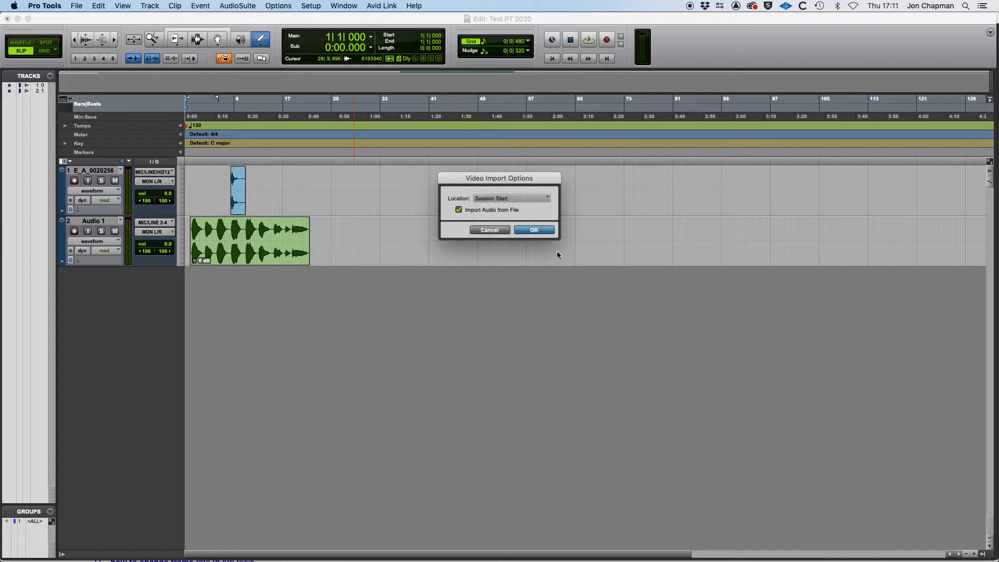
{"action": "left_click", "coordinate": [534, 229]}
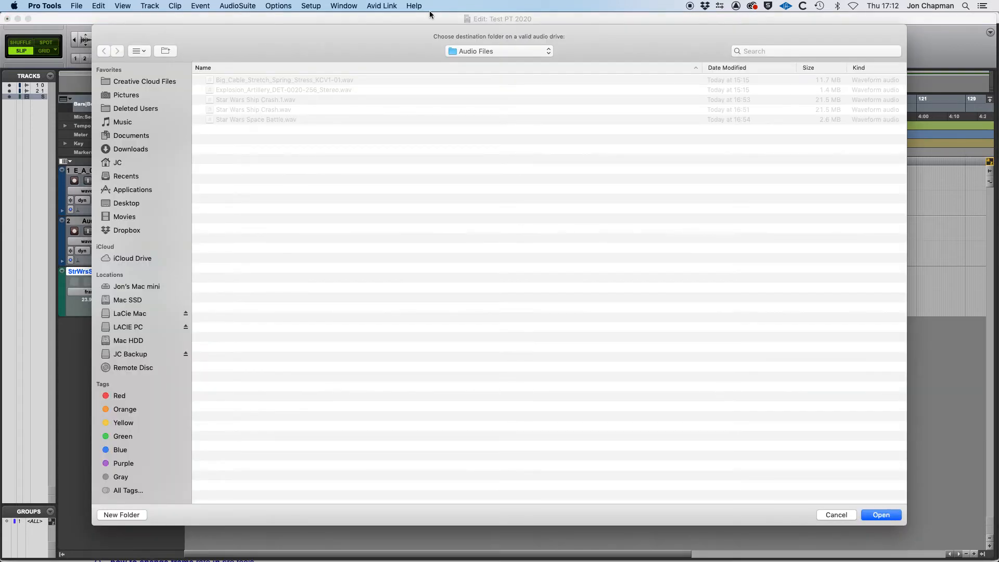
{"action": "mouse_move", "coordinate": [767, 314]}
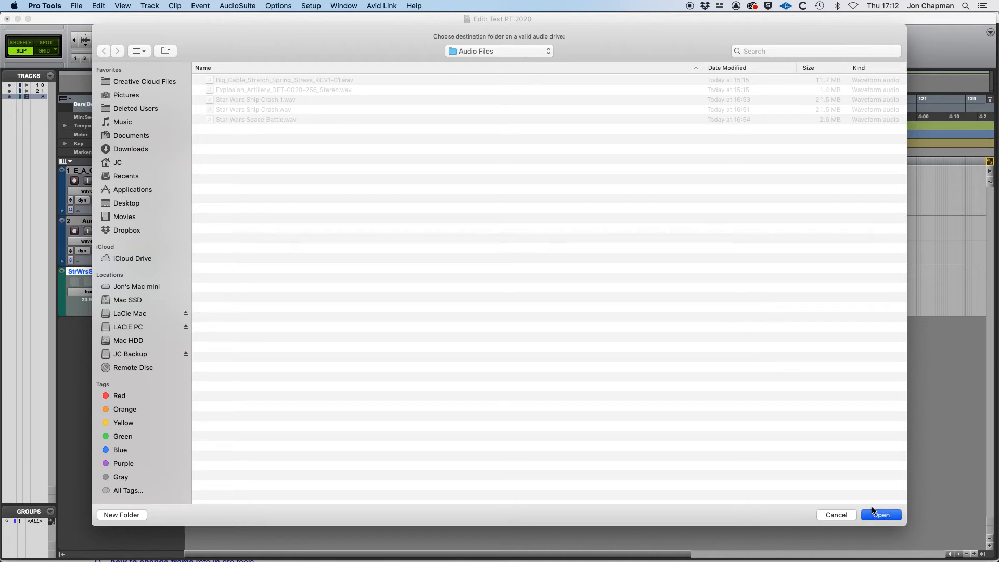
Accept the Audio Files destination folder and verify the Video window is shown via Window menu
{"action": "left_click", "coordinate": [881, 514]}
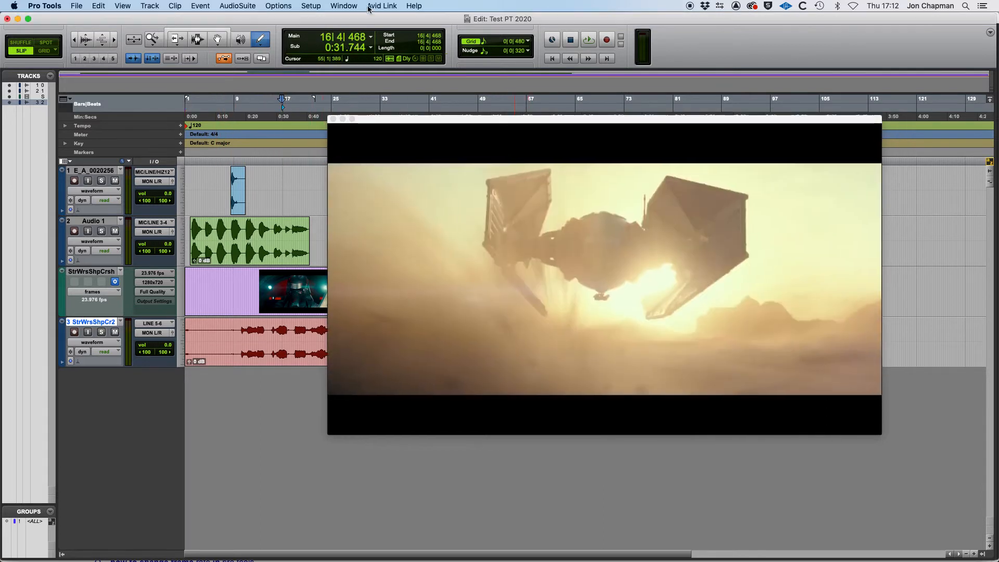
{"action": "left_click", "coordinate": [343, 6]}
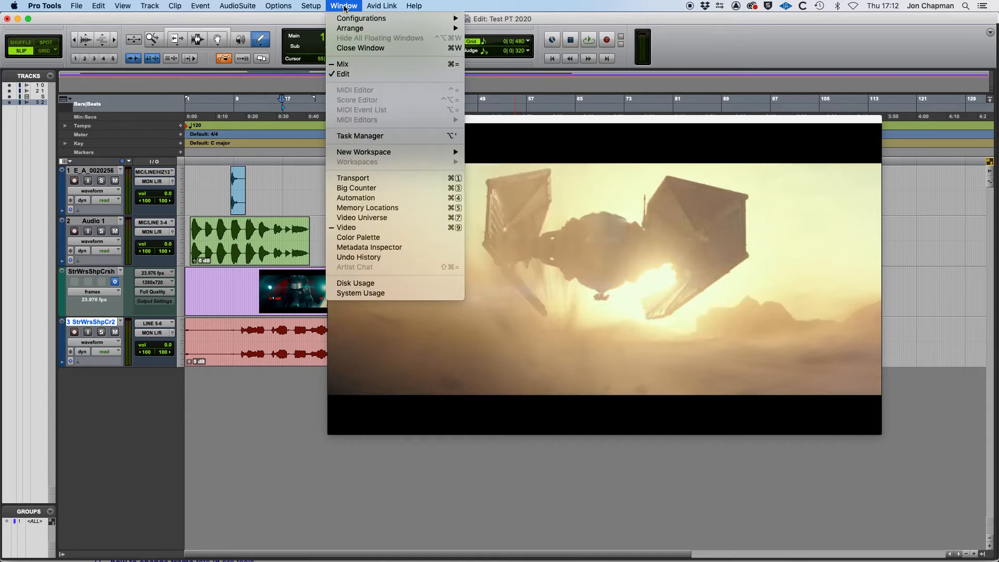
{"action": "mouse_move", "coordinate": [618, 204]}
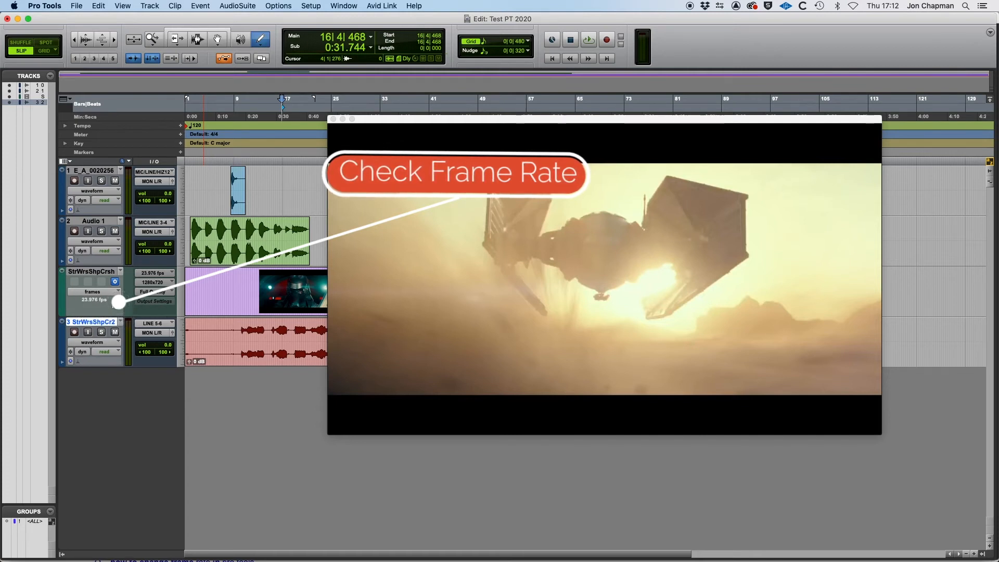
{"action": "mouse_move", "coordinate": [119, 304]}
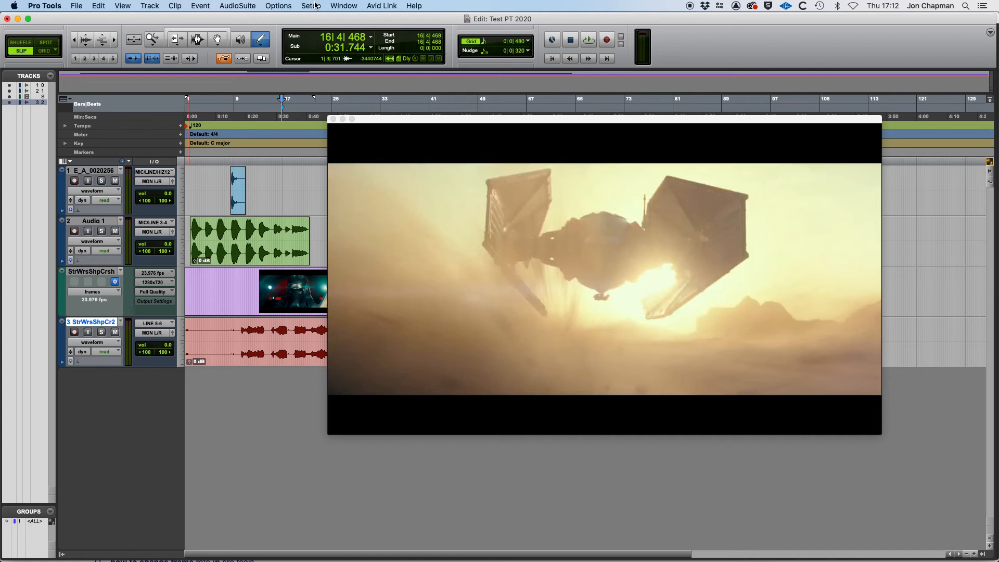
{"action": "left_click", "coordinate": [310, 6]}
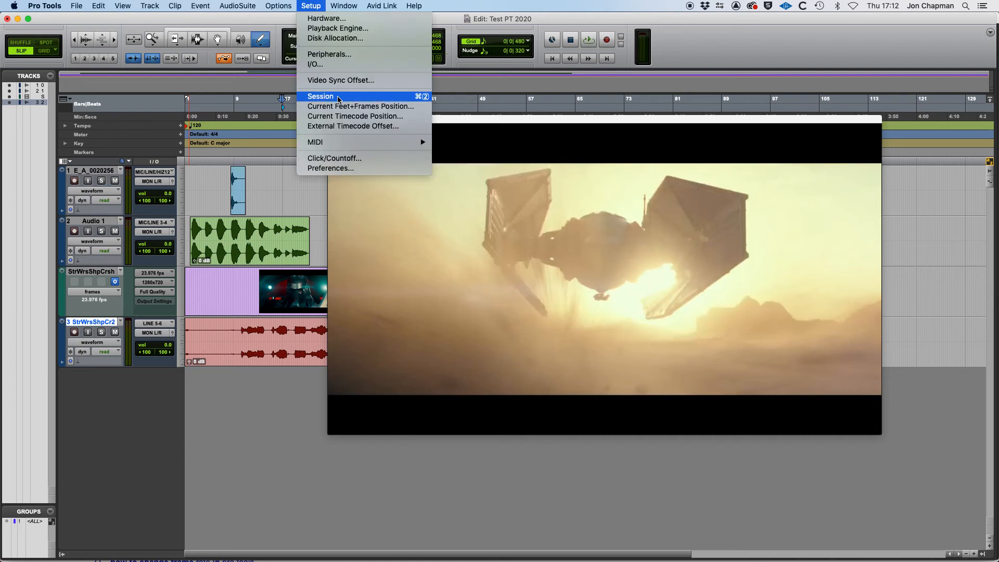
{"action": "left_click", "coordinate": [320, 96]}
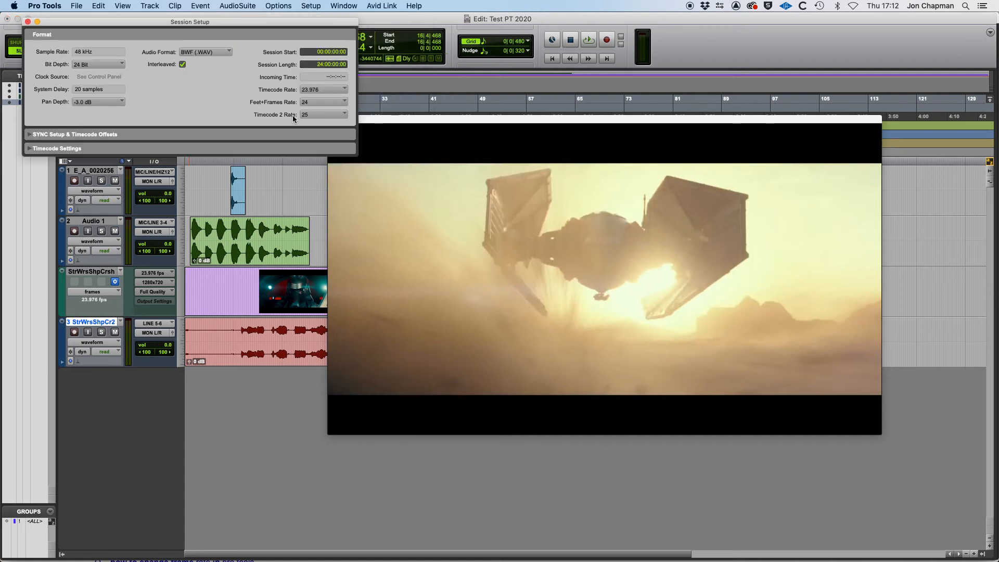
{"action": "left_click", "coordinate": [325, 90]}
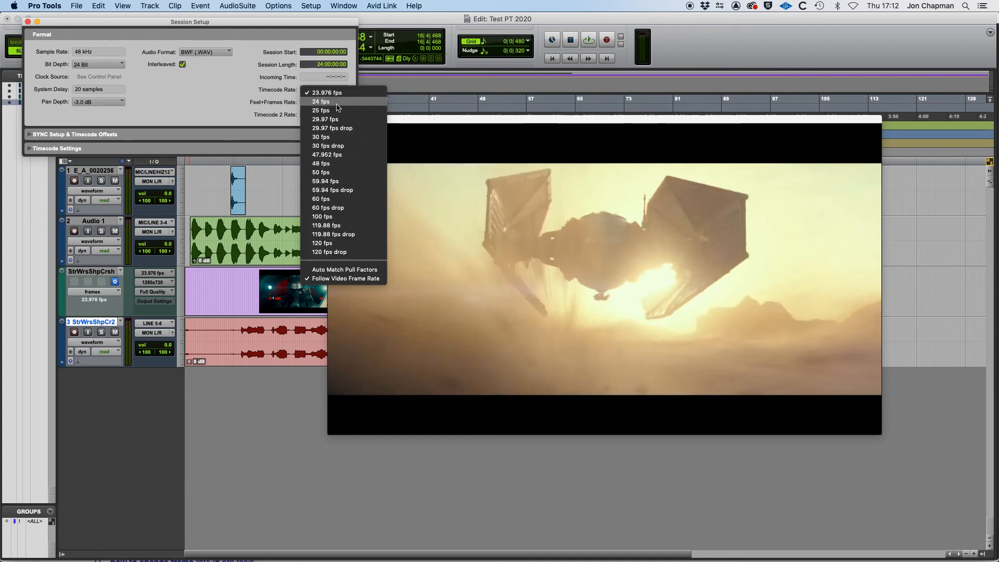
{"action": "mouse_move", "coordinate": [337, 113]}
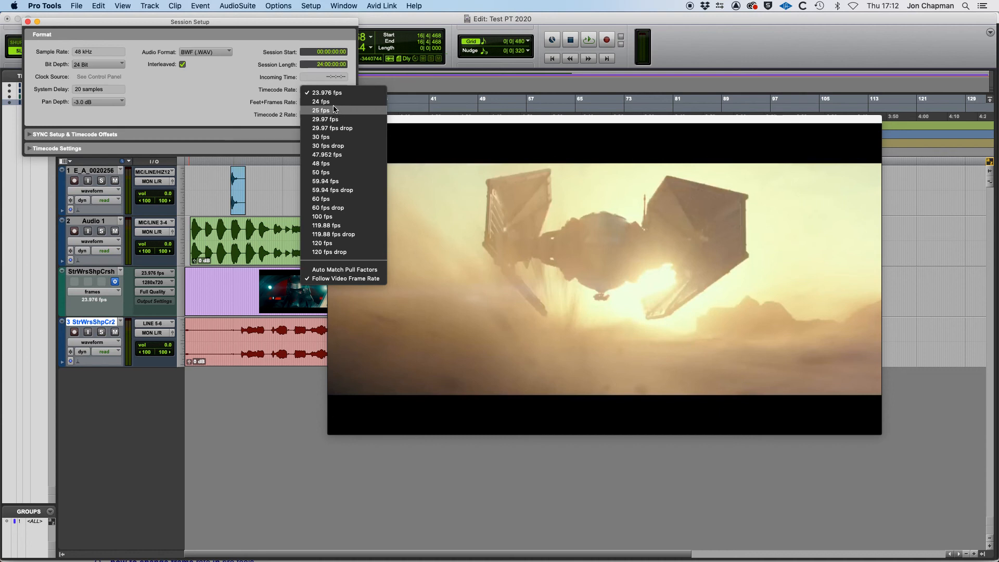
{"action": "mouse_move", "coordinate": [332, 93]}
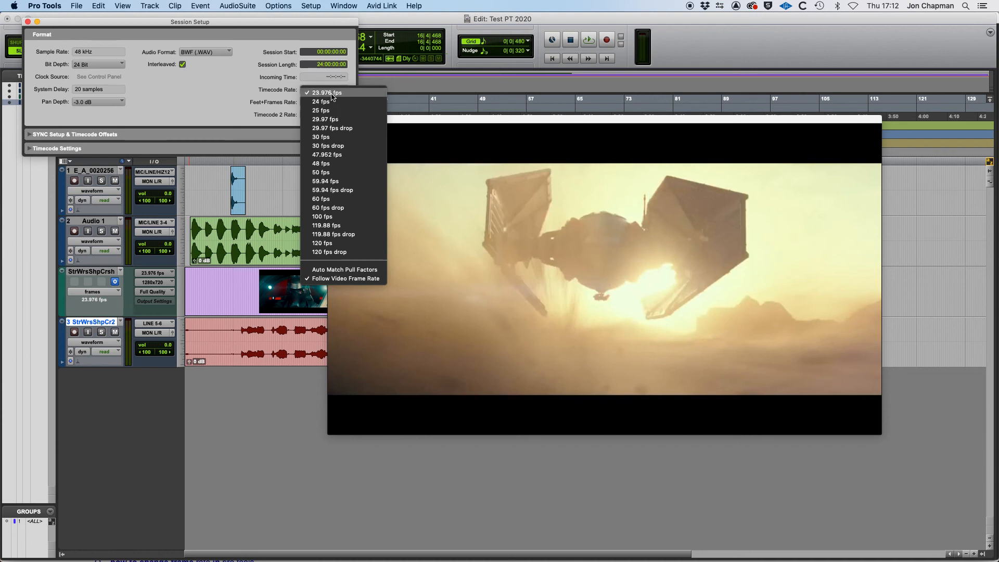
{"action": "left_click", "coordinate": [327, 91]}
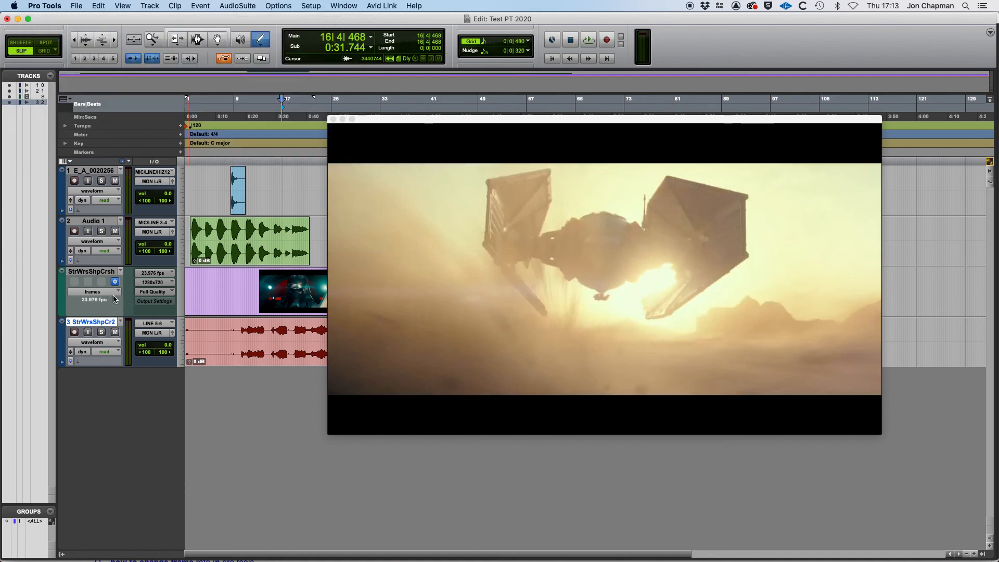
{"action": "mouse_move", "coordinate": [77, 307]}
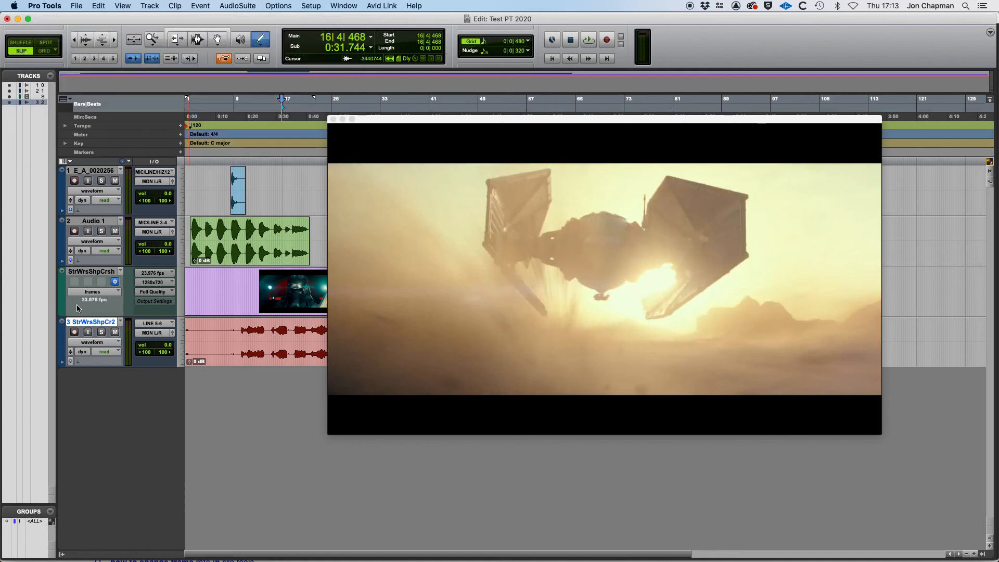